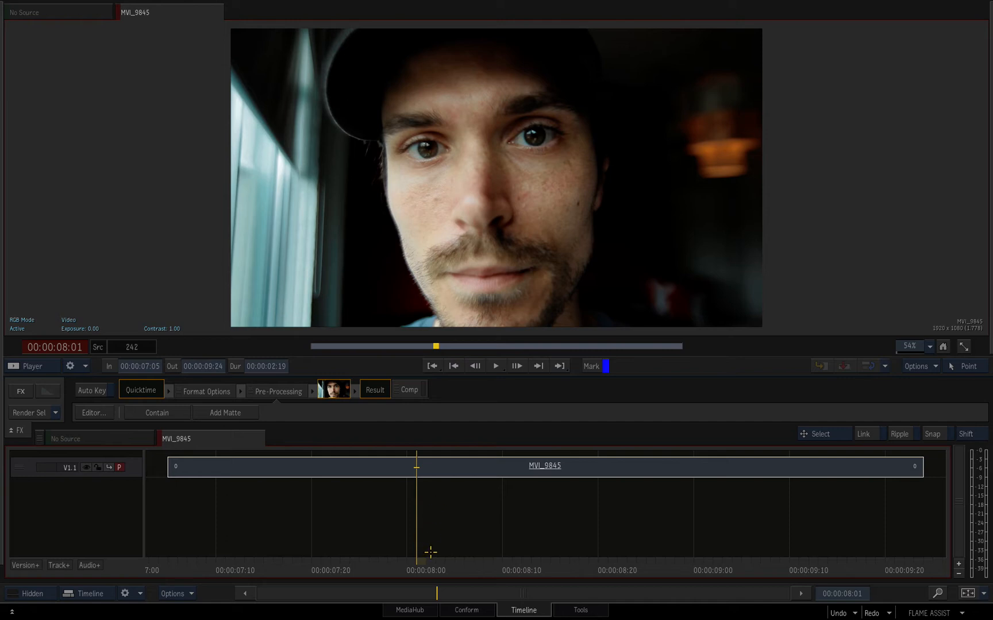
mouse_move(397, 541)
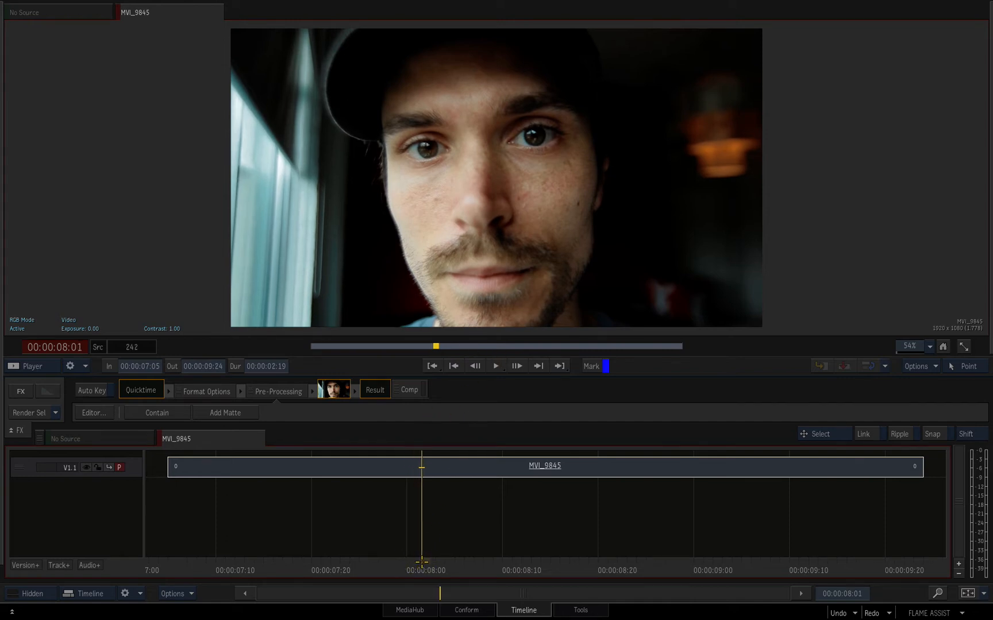
Select the MVI_9845 clip on the timeline to open its Batch FX schematic
click(496, 366)
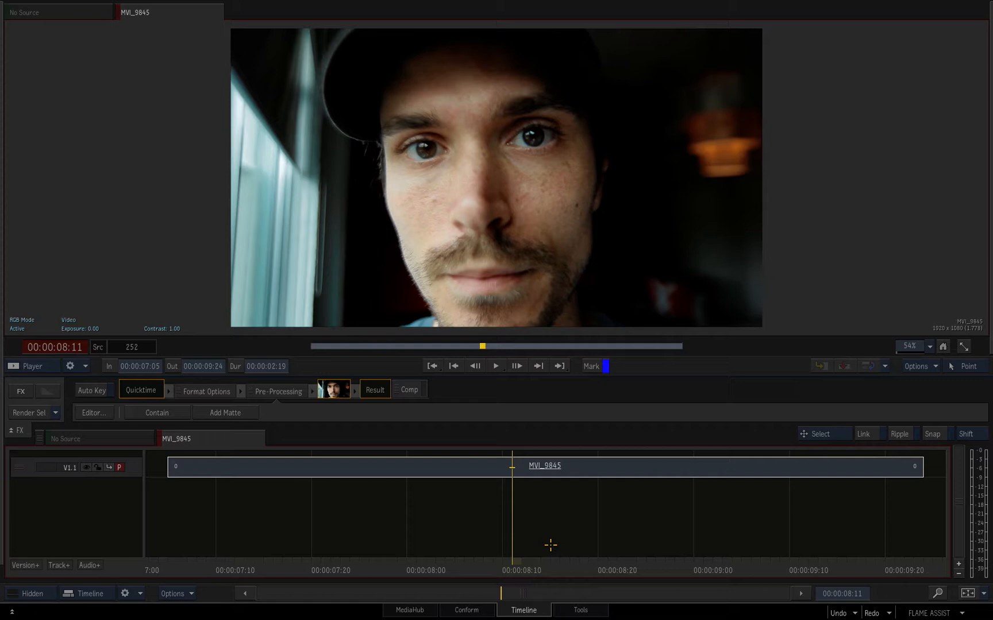
mouse_move(497, 516)
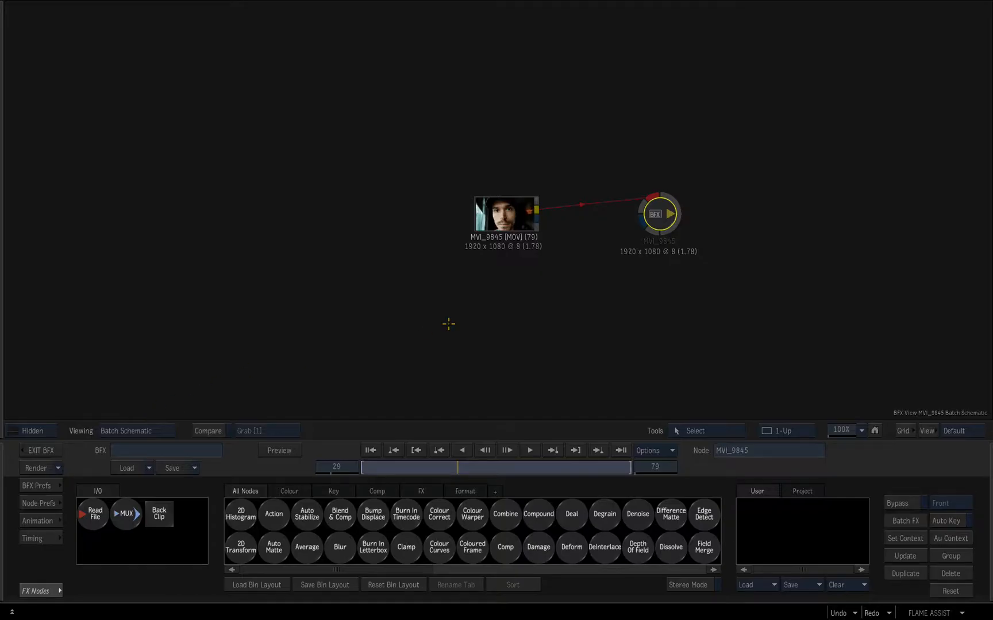
Branch a Denoise node, denoise13, off the clip with median filtering at radius 15
drag(504, 212, 209, 193)
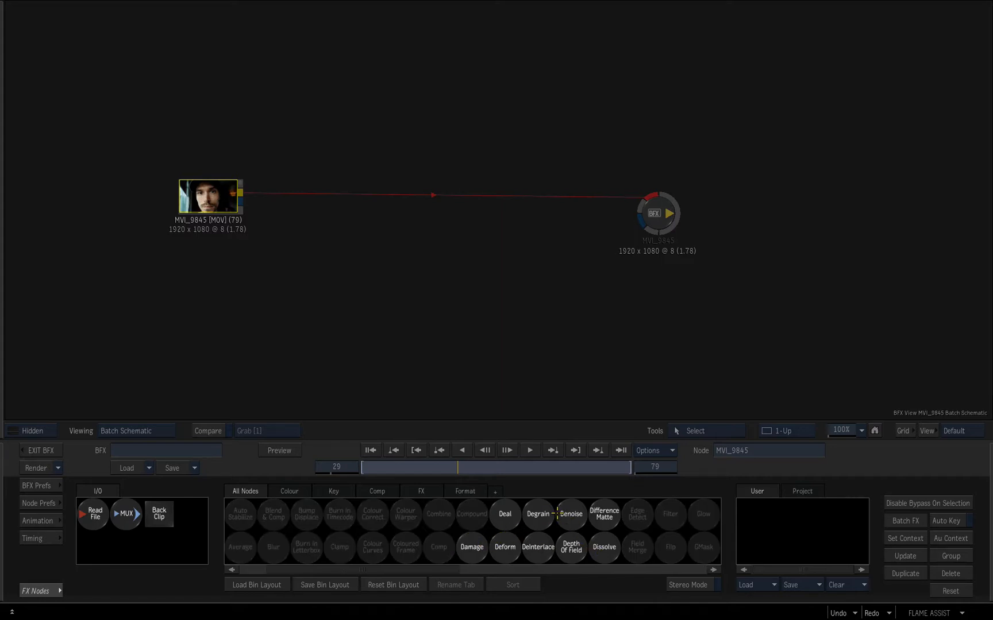
click(569, 514)
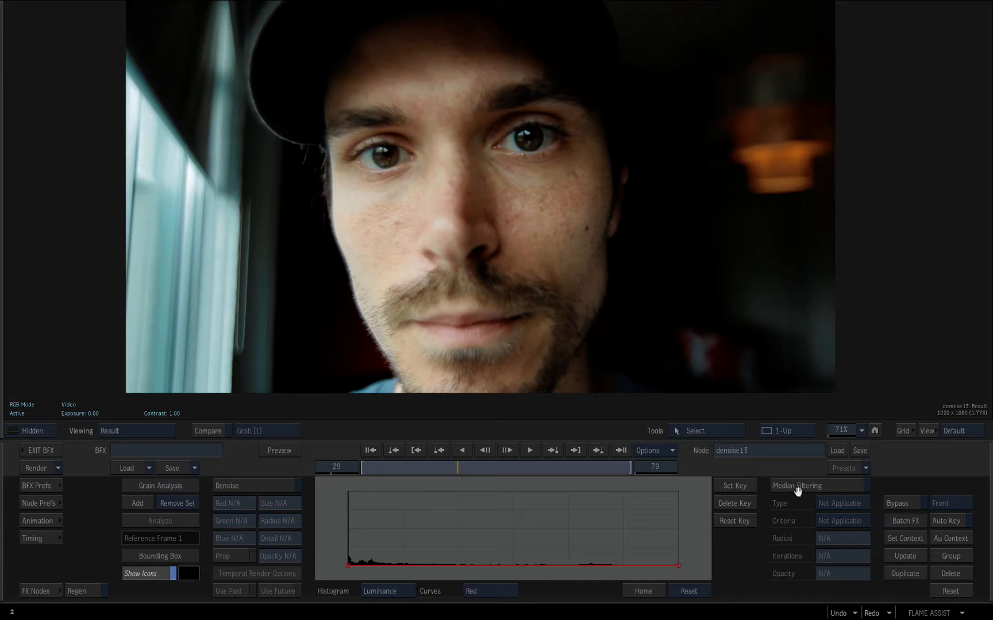
mouse_move(794, 486)
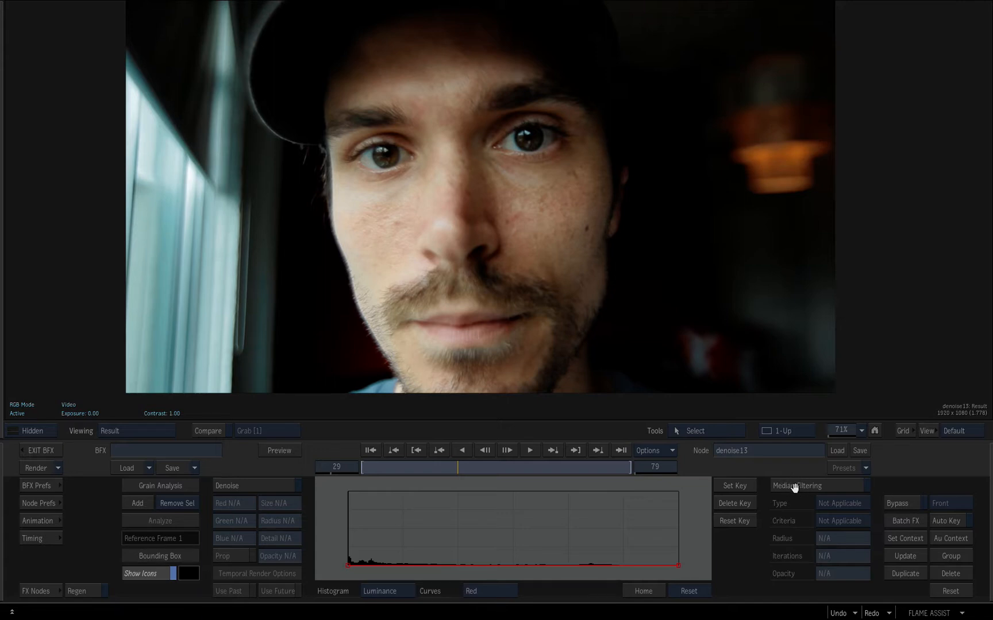
click(842, 538)
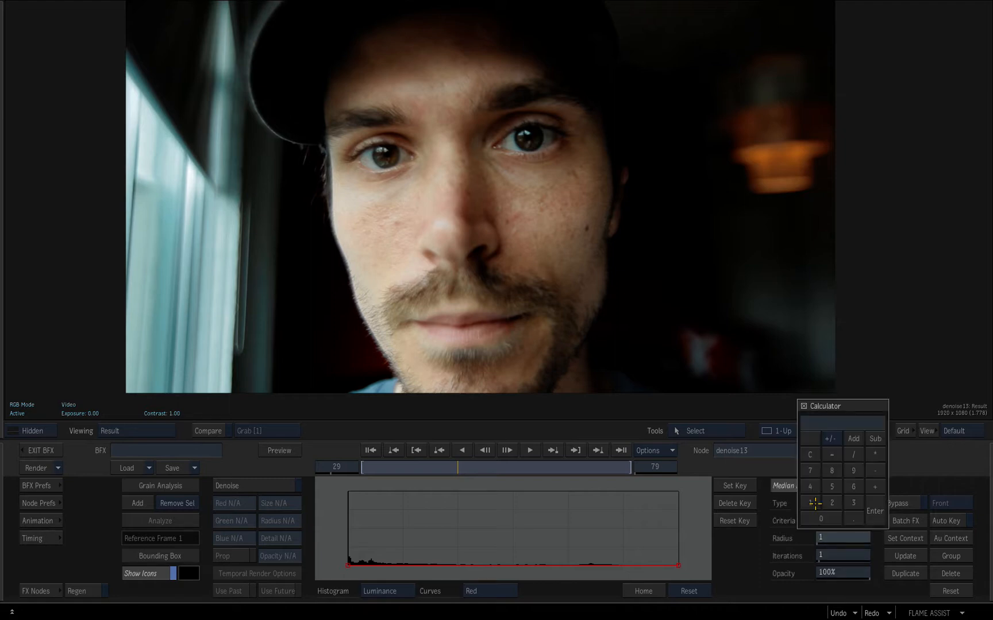
click(810, 502)
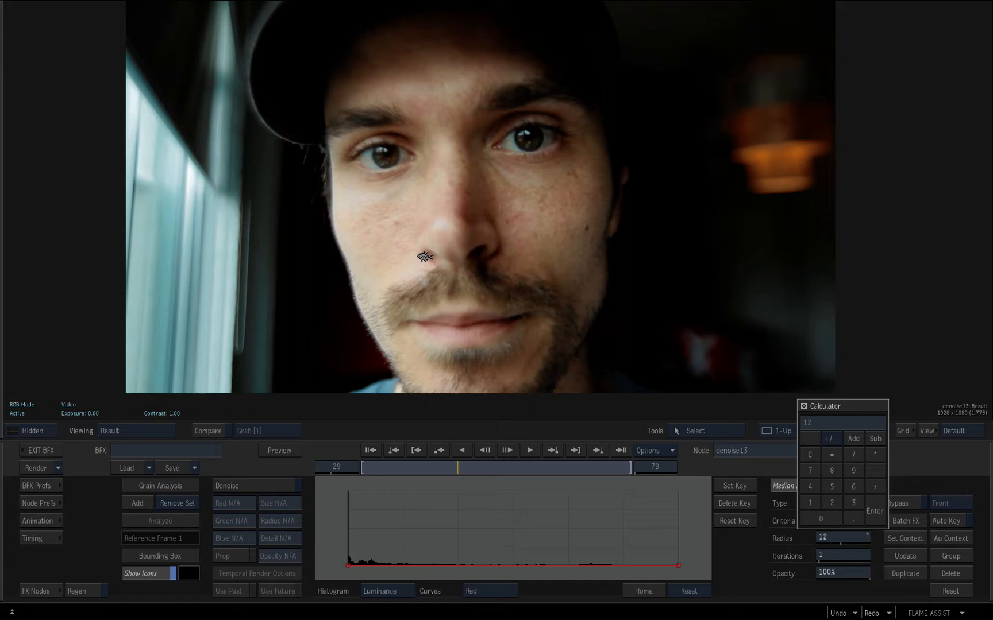
mouse_move(433, 273)
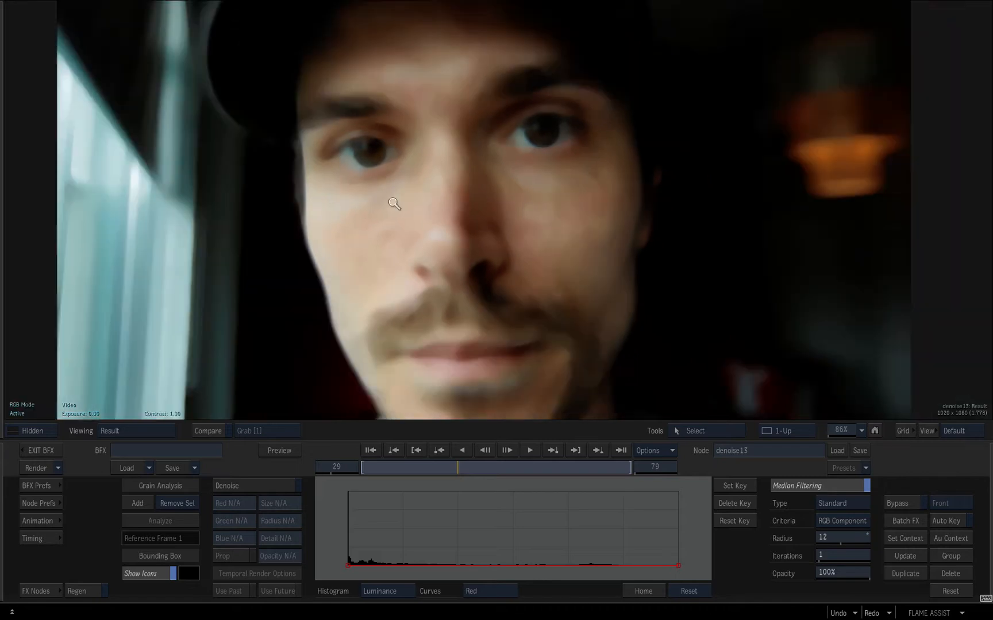
click(839, 537)
text(15)
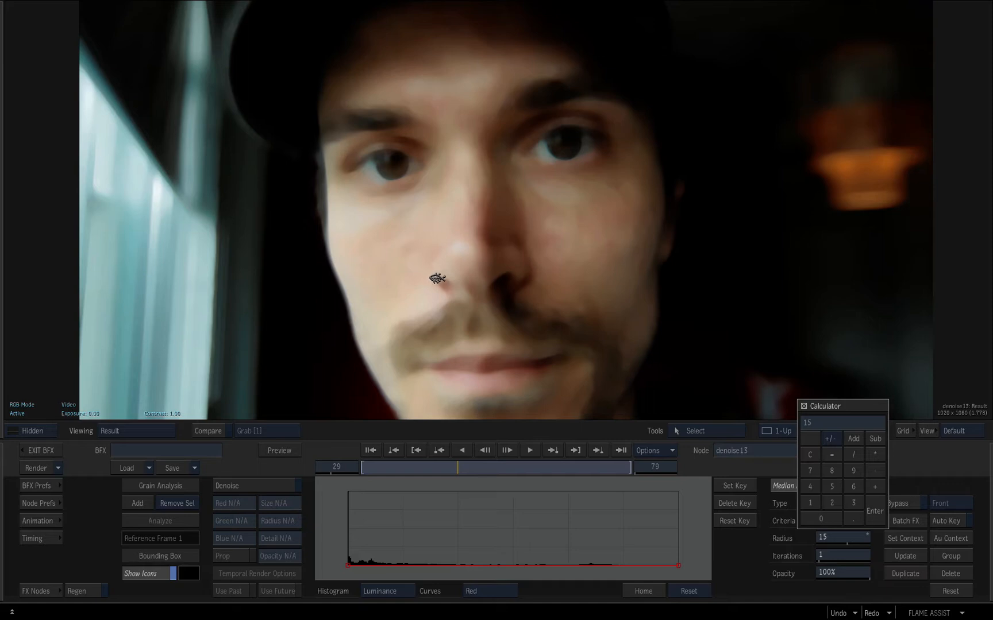
mouse_move(523, 247)
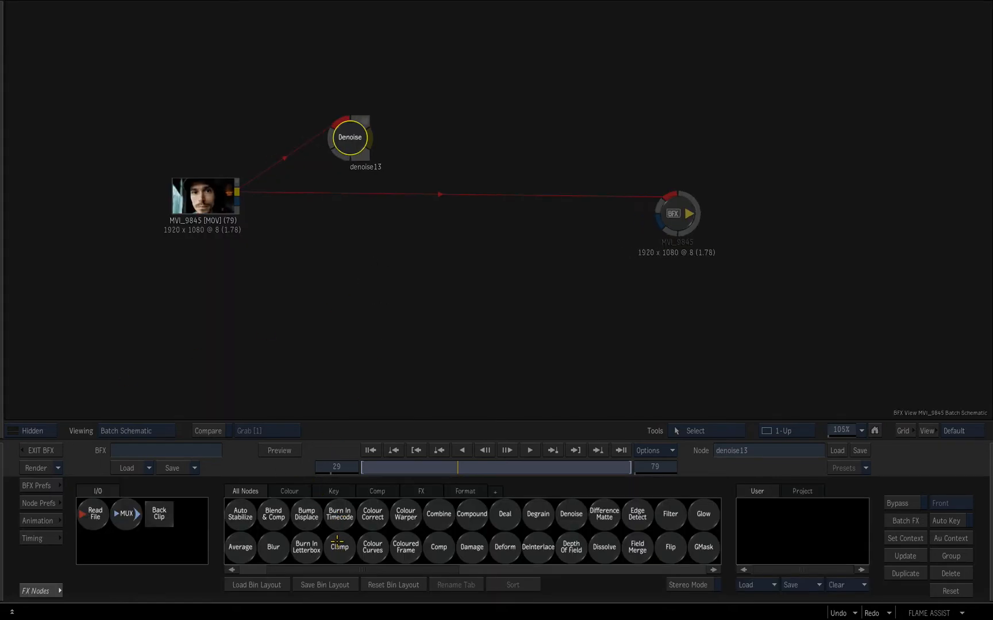
Branch a Mono node, mono14, off the clip, view it, and choose its conversion mode
click(334, 491)
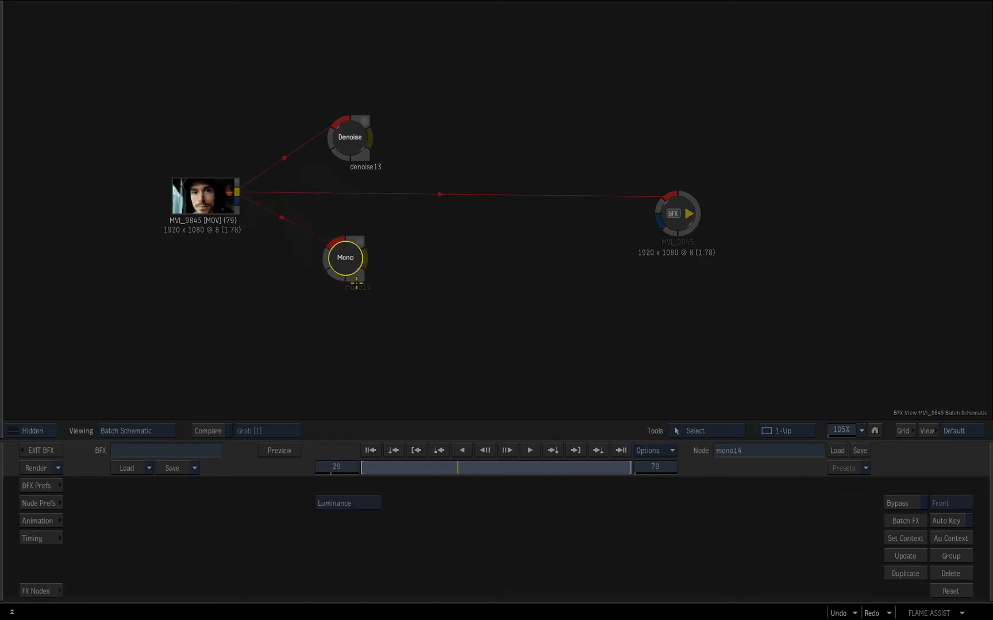
click(133, 430)
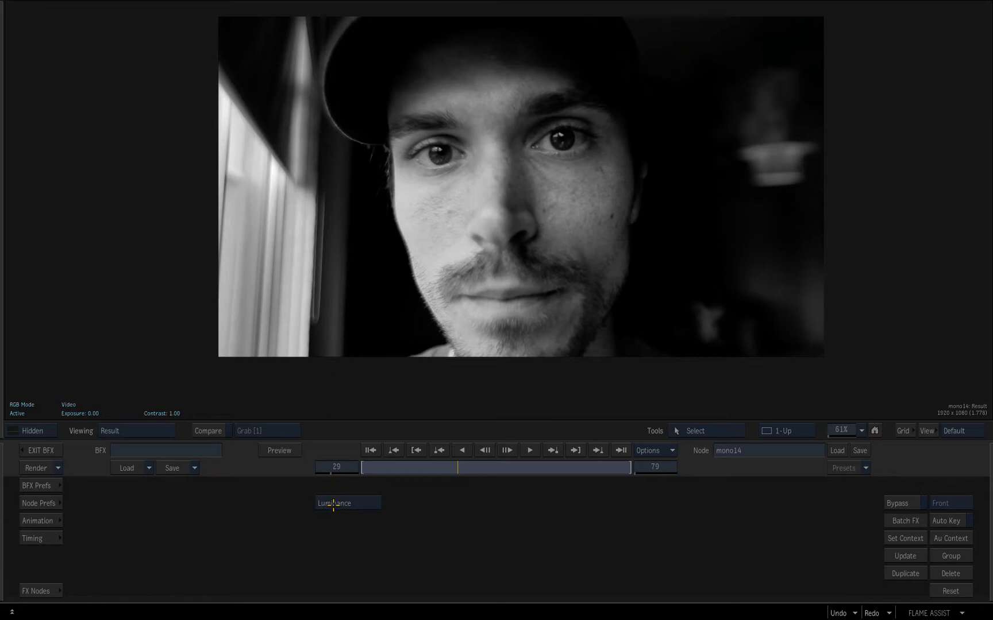
click(347, 502)
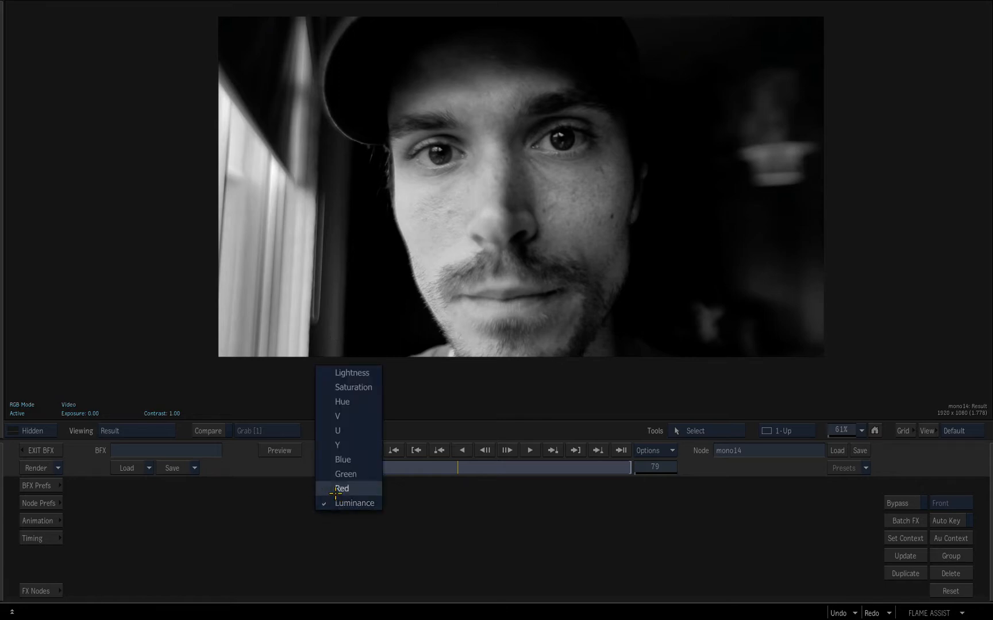
mouse_move(335, 445)
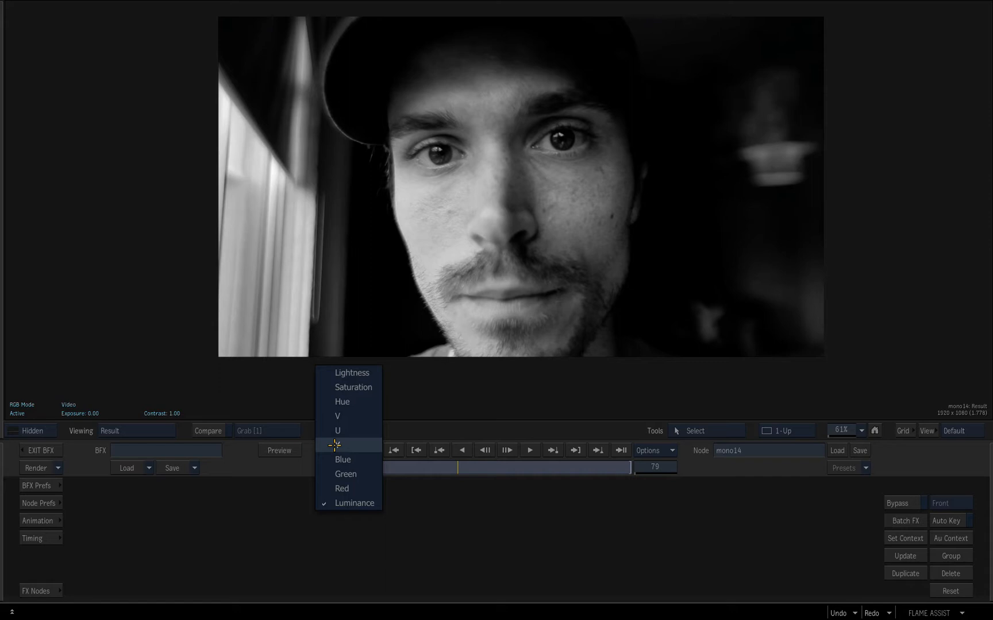
click(337, 443)
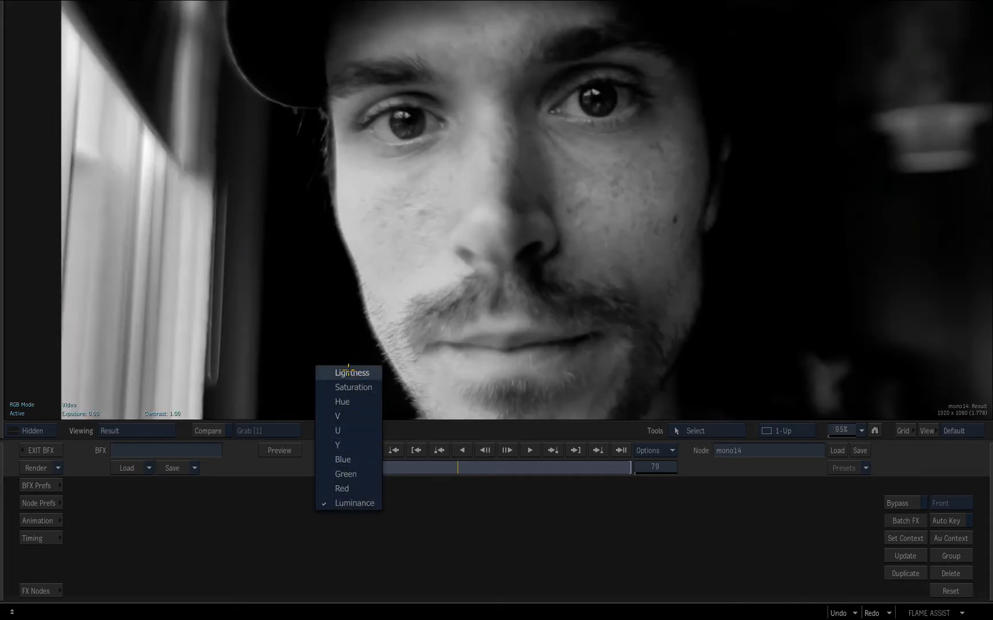
click(352, 373)
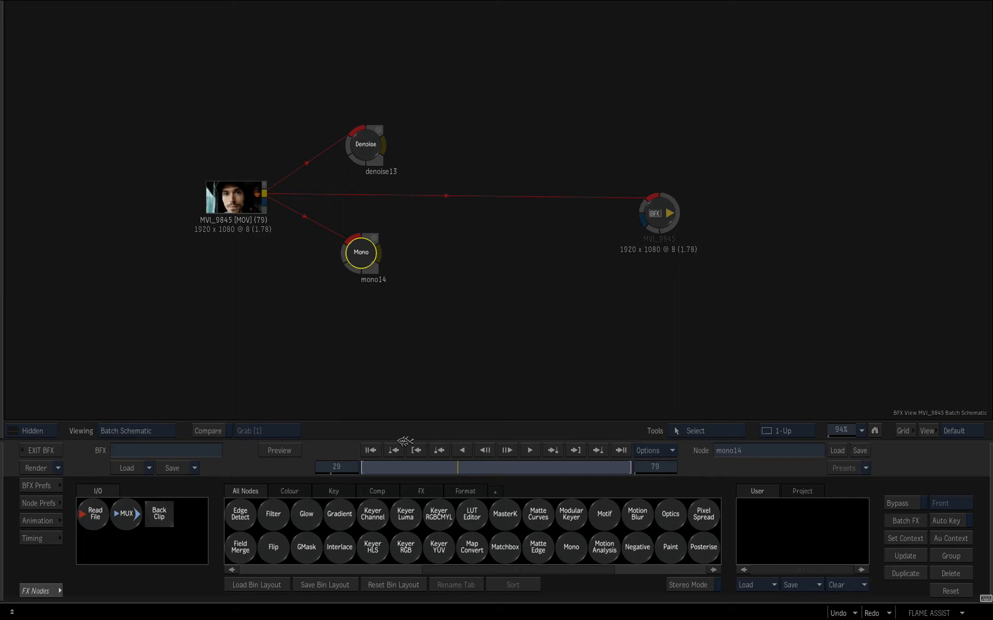
mouse_move(427, 543)
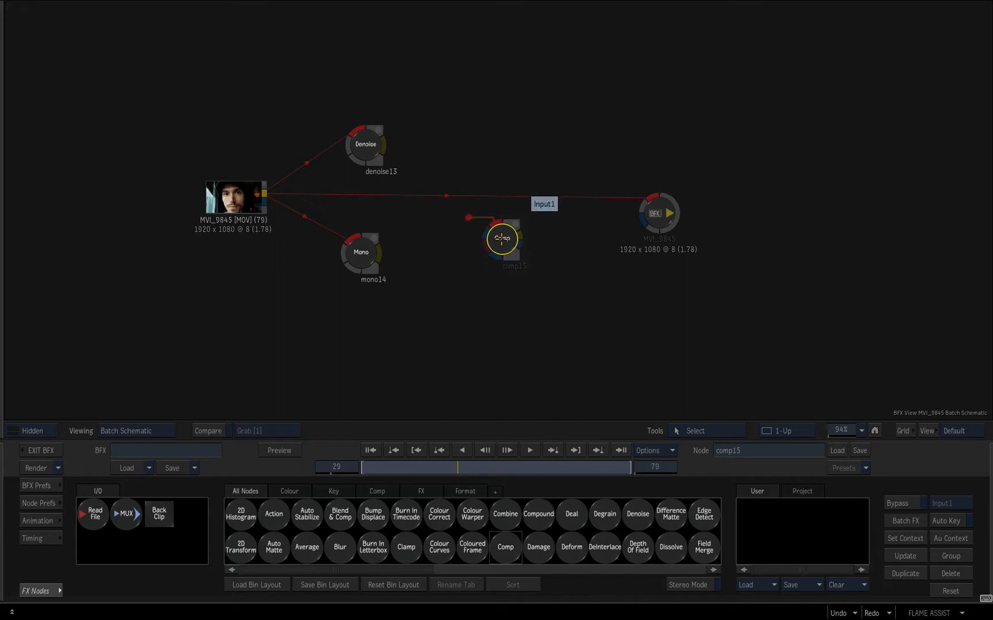
Place the comp15 node and wire denoise13 and mono14 into it
drag(502, 240, 416, 161)
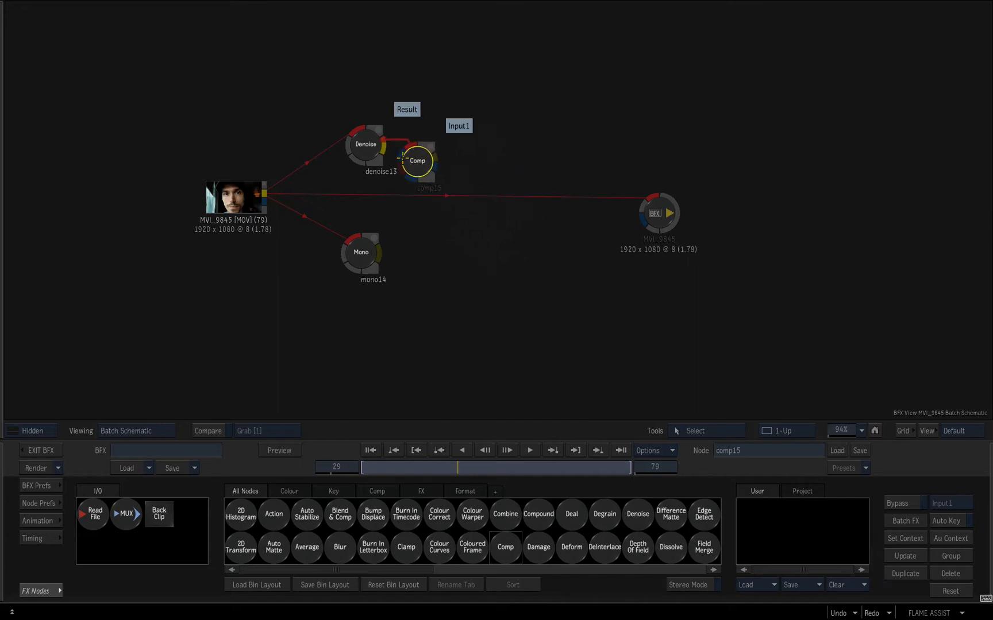
drag(416, 160, 529, 152)
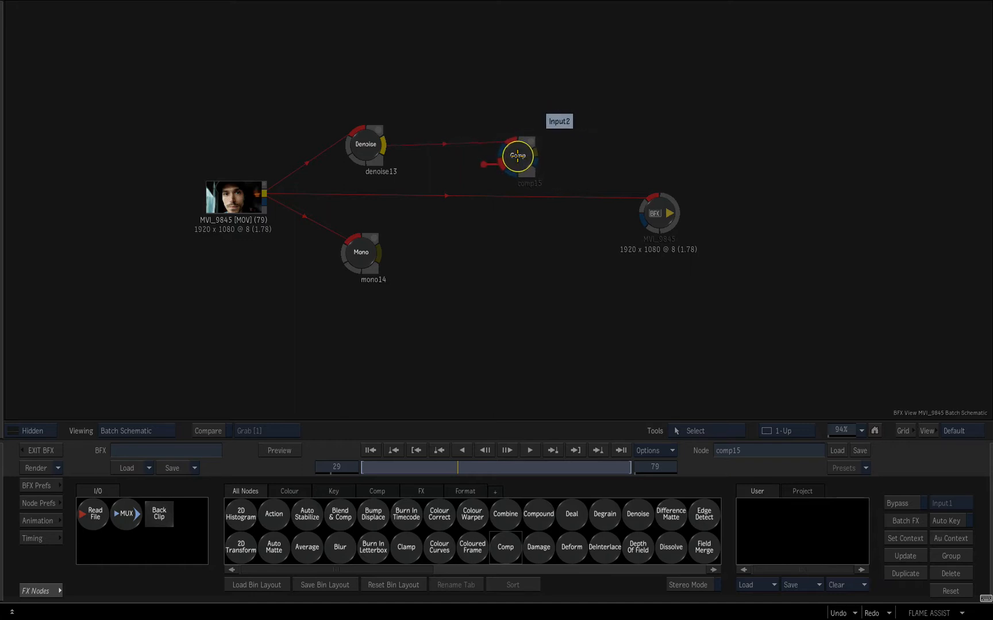
drag(518, 156, 447, 250)
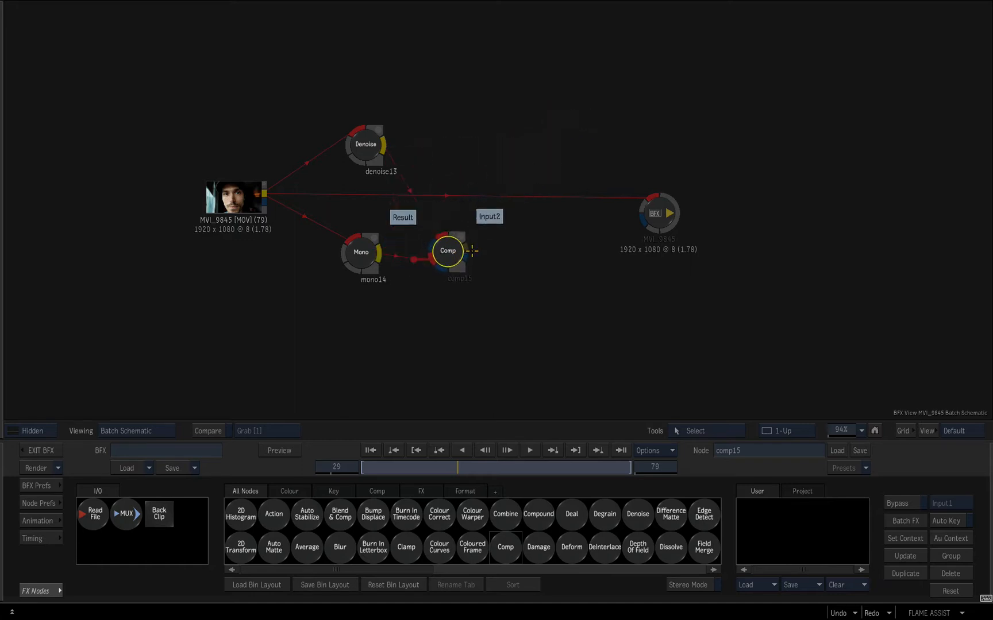
drag(447, 250, 504, 246)
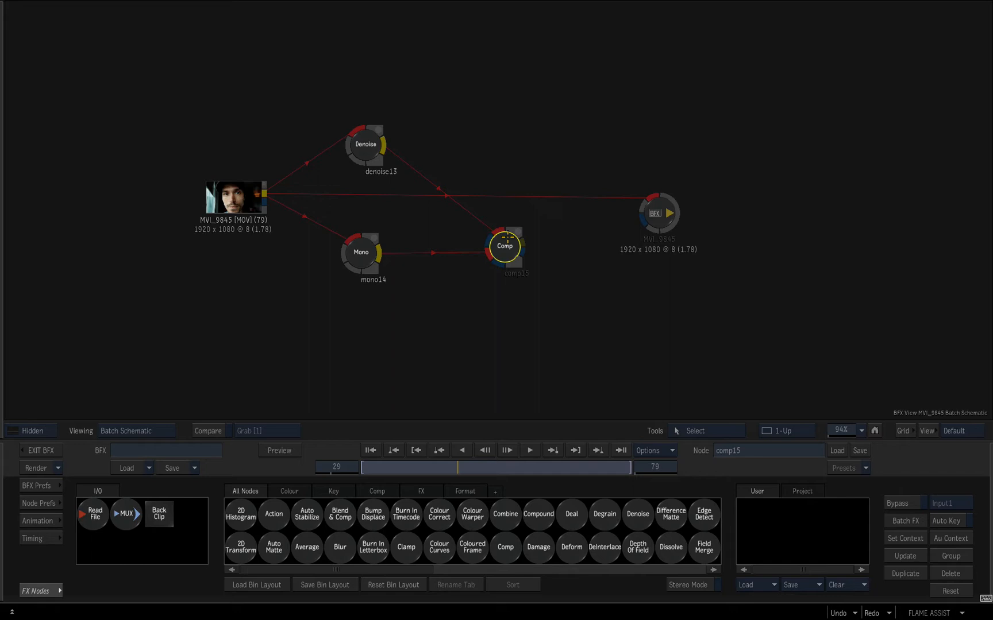
Set comp15 to a Photoshop Color blend and compare it against the original clip
double_click(504, 247)
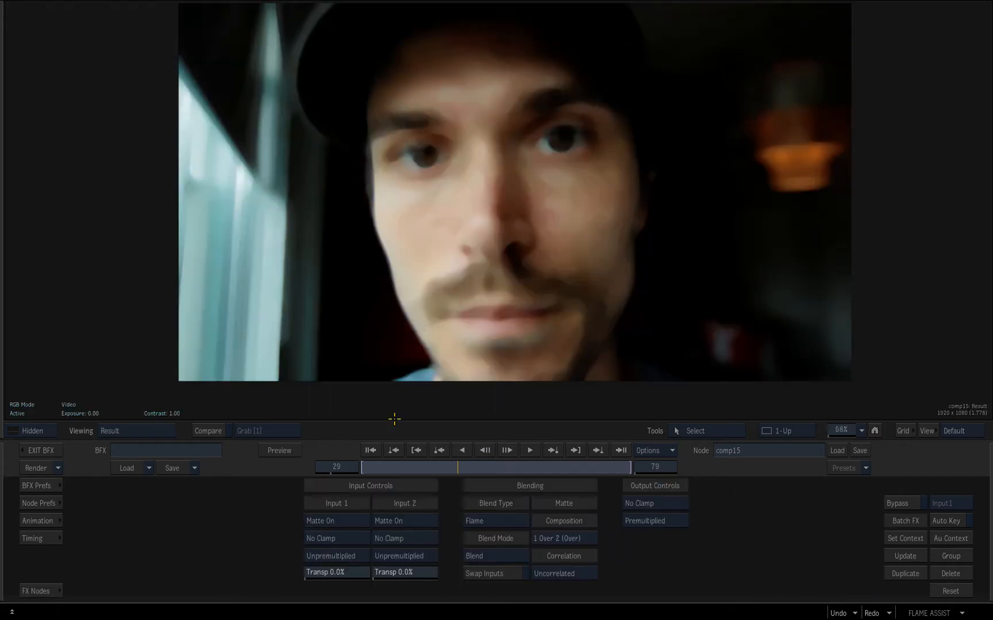
click(496, 520)
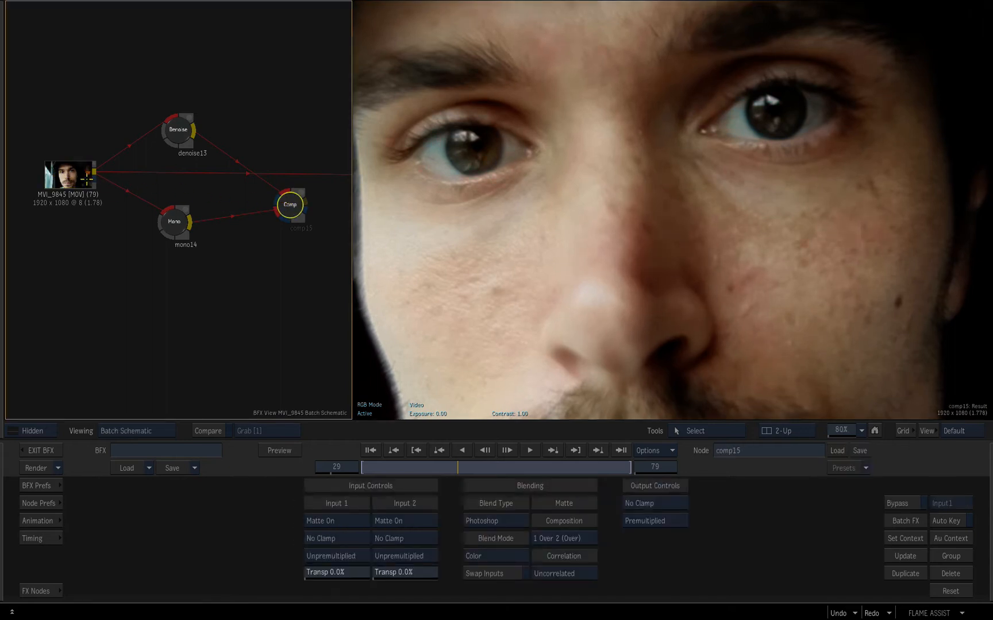
click(70, 175)
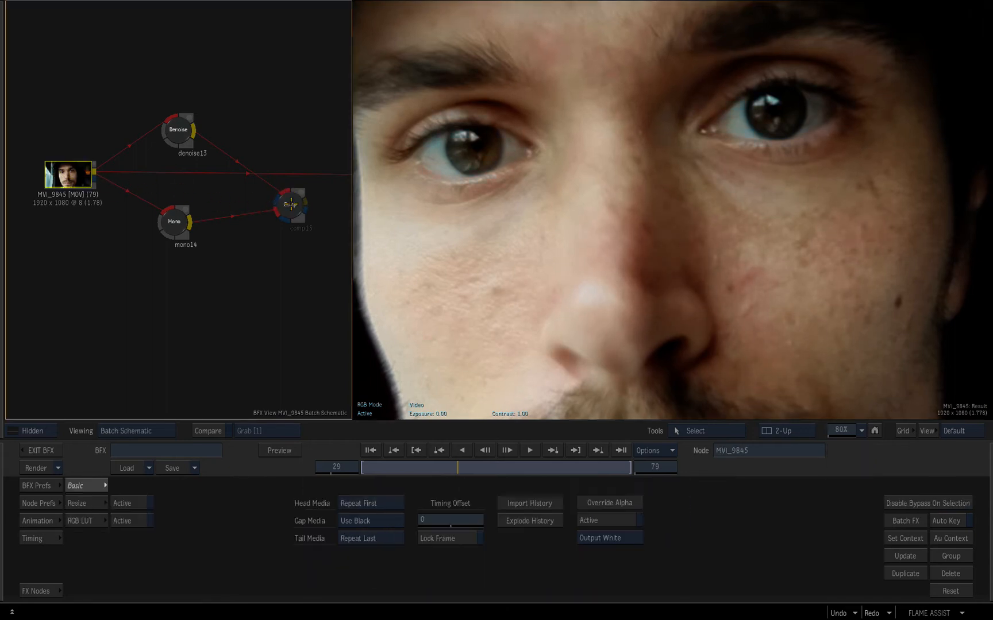
click(290, 205)
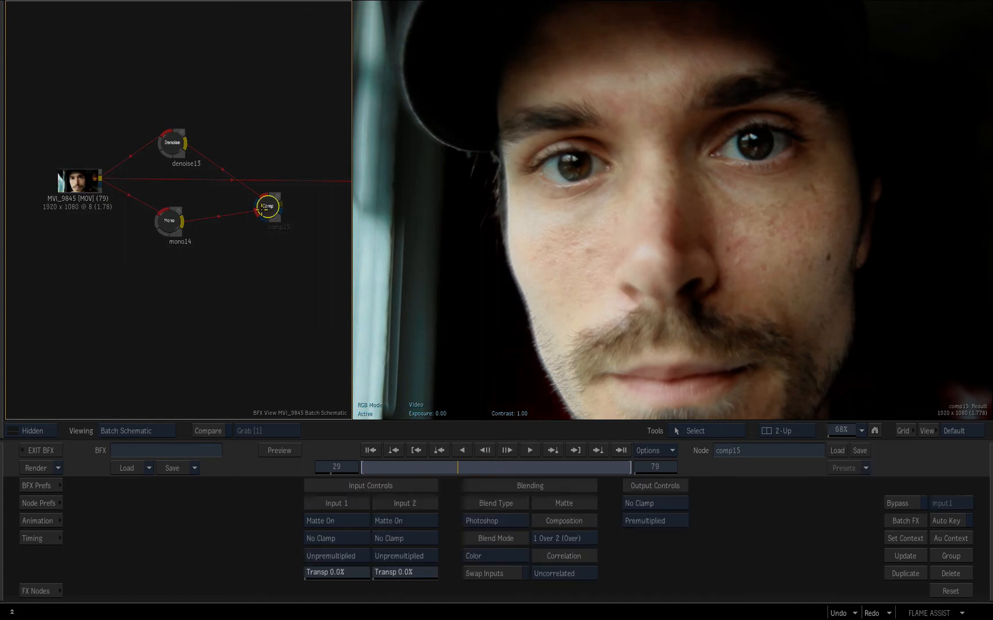
click(79, 181)
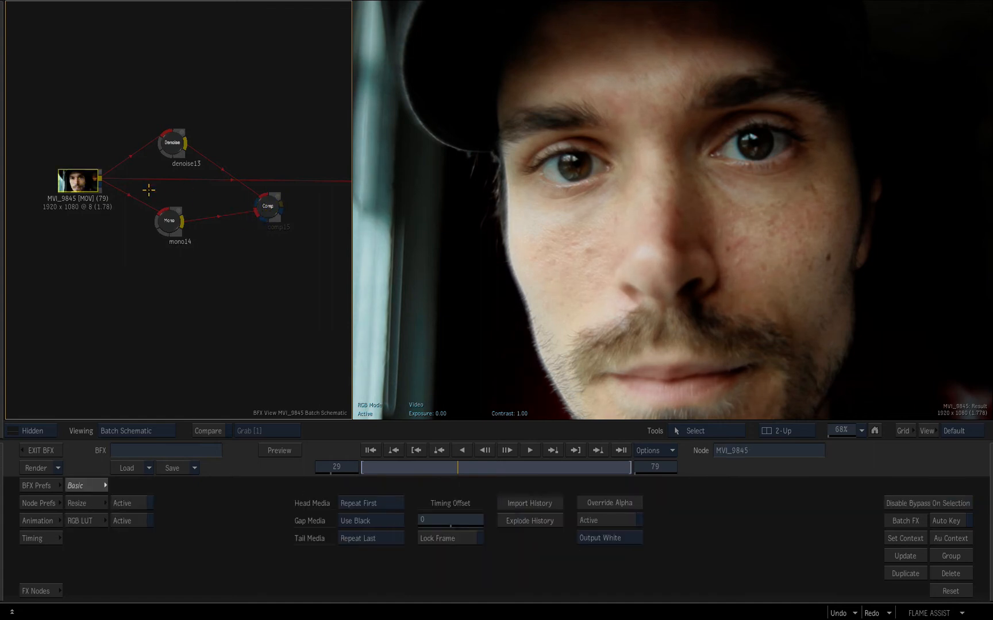
click(268, 207)
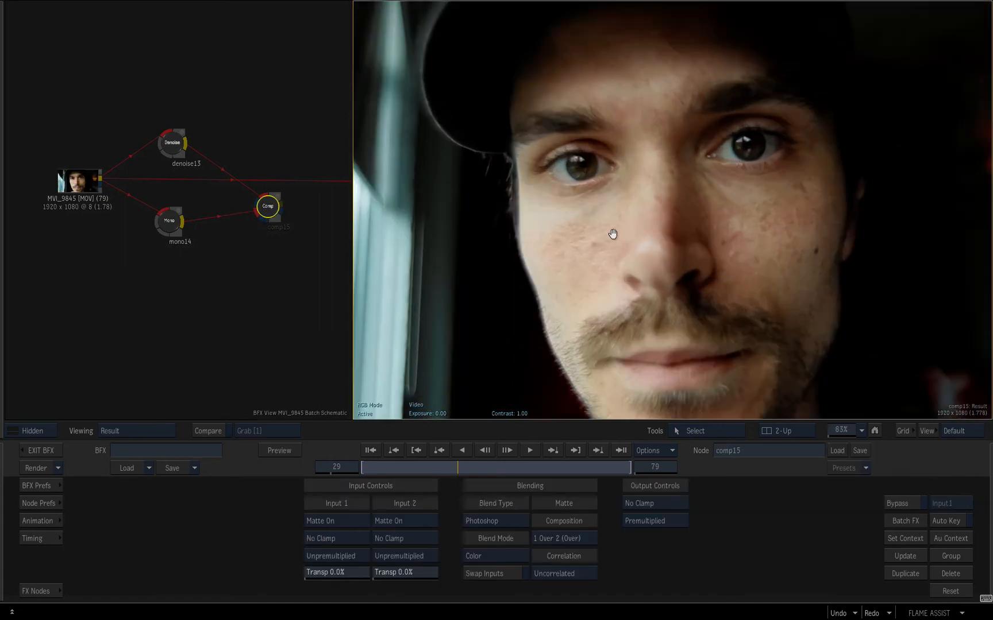
scroll(down, 3)
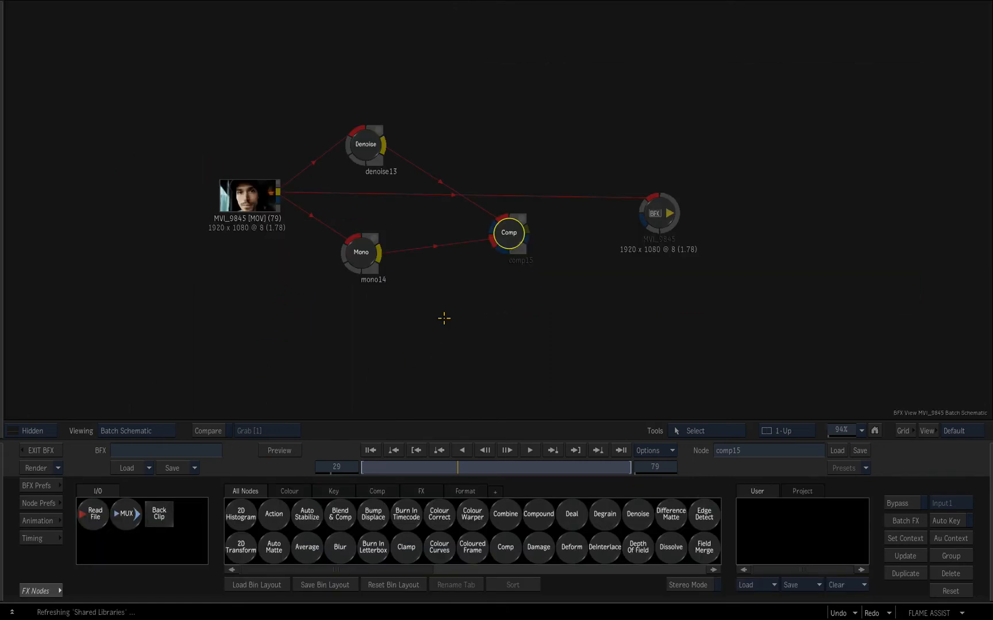
Inspect mono14's luminance output and insert paint16 between mono14 and comp15
click(360, 252)
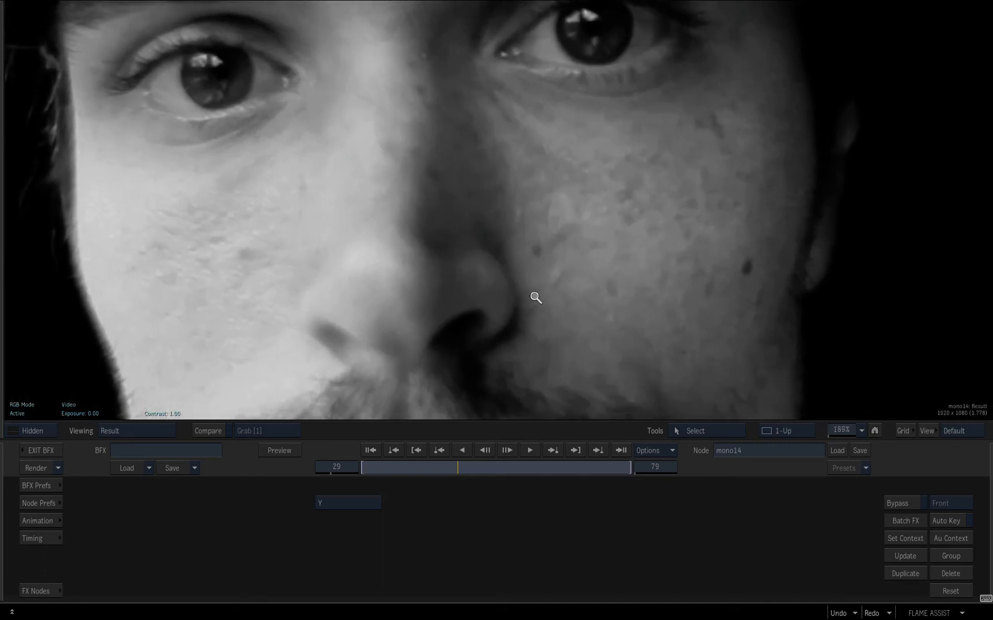
scroll(down, 3)
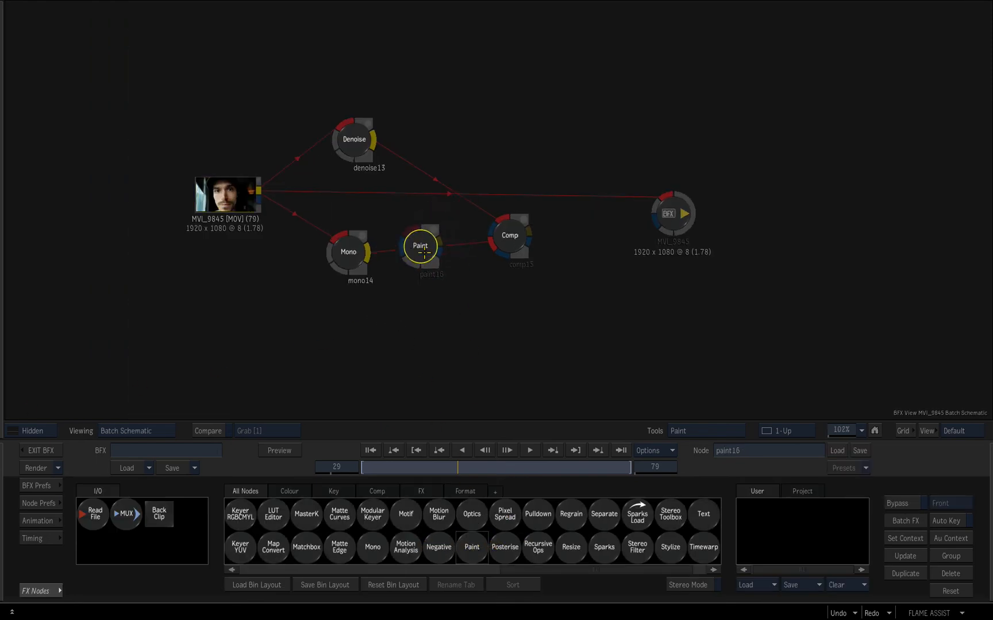
Clone out spots on the cheek, beside the nose, between the eyes and the nose bridge
double_click(420, 246)
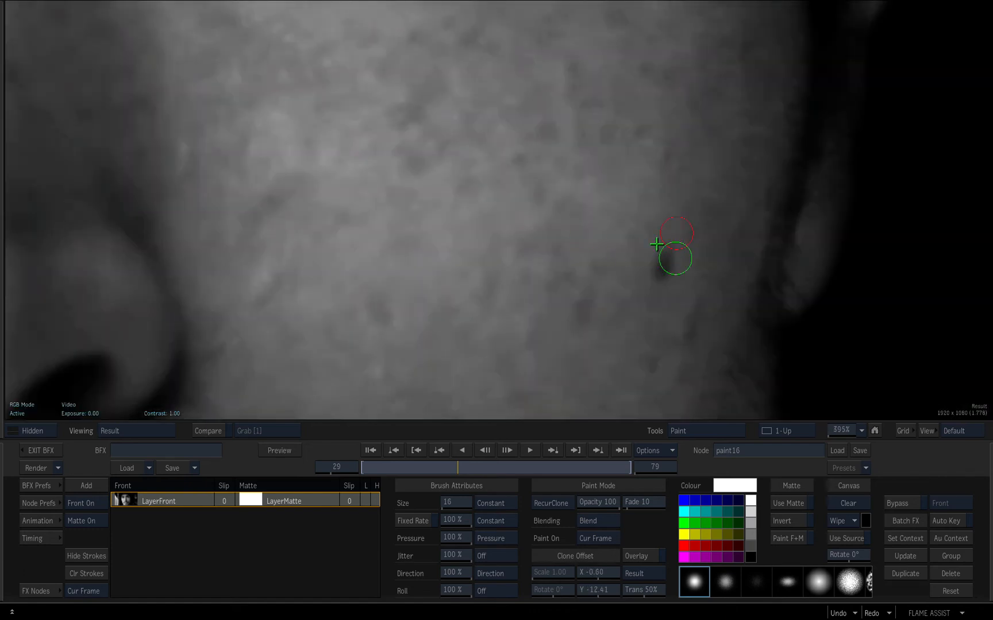
drag(674, 244, 655, 266)
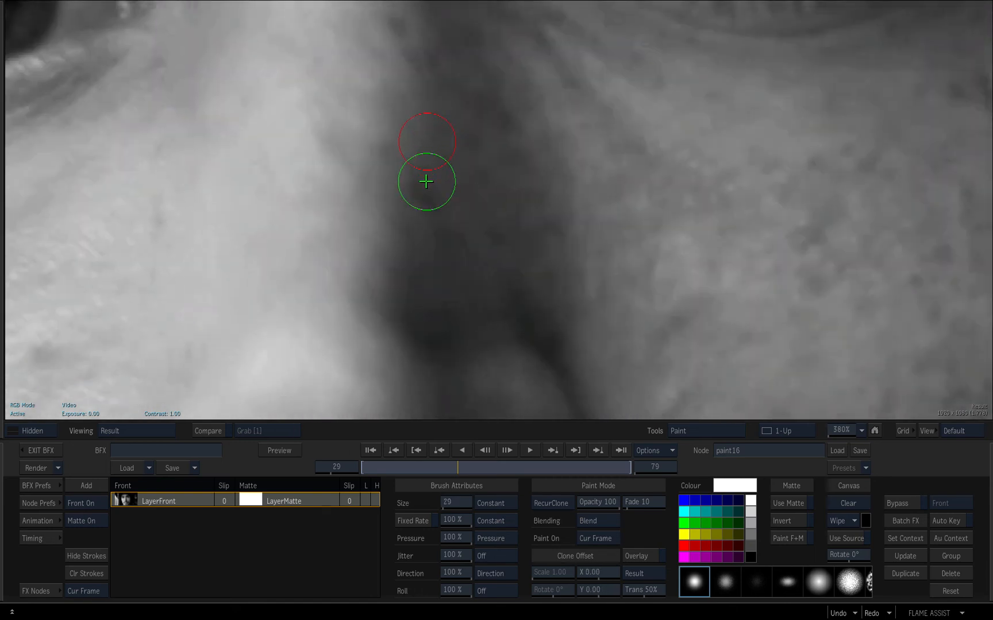
drag(427, 182, 437, 254)
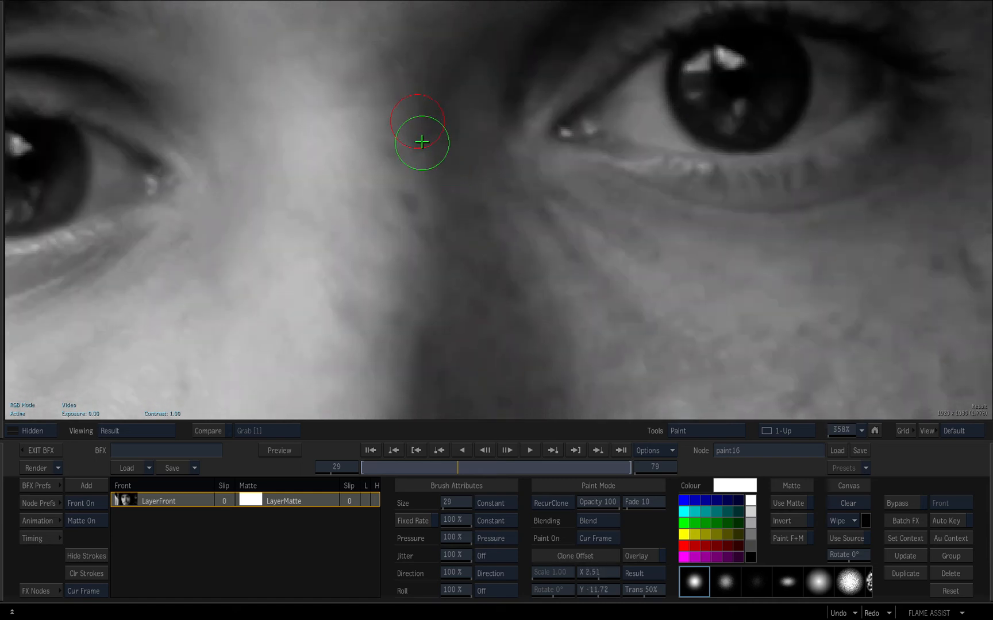
drag(421, 142, 386, 193)
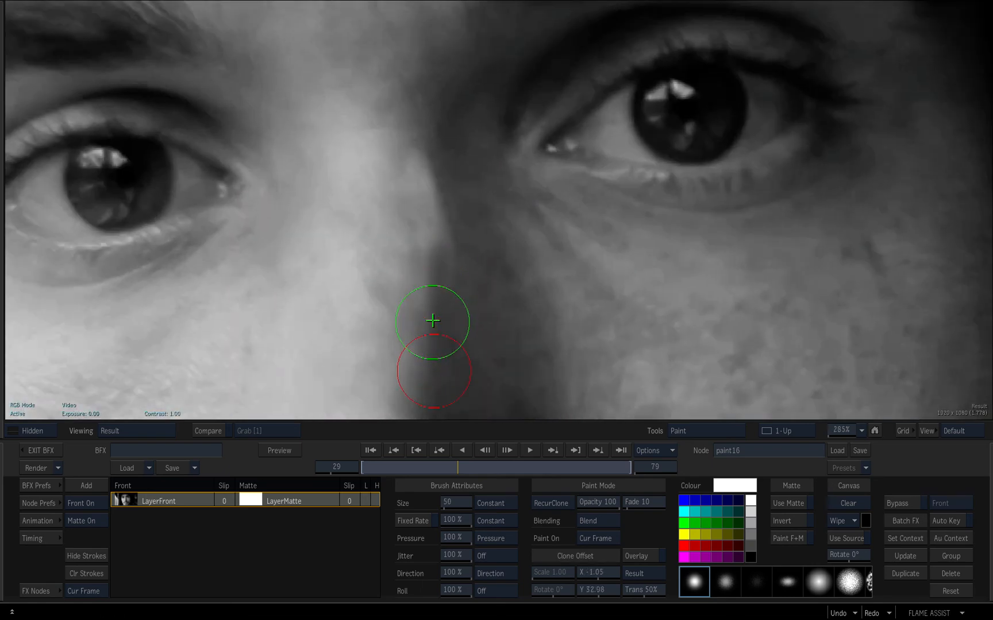
drag(432, 321, 447, 239)
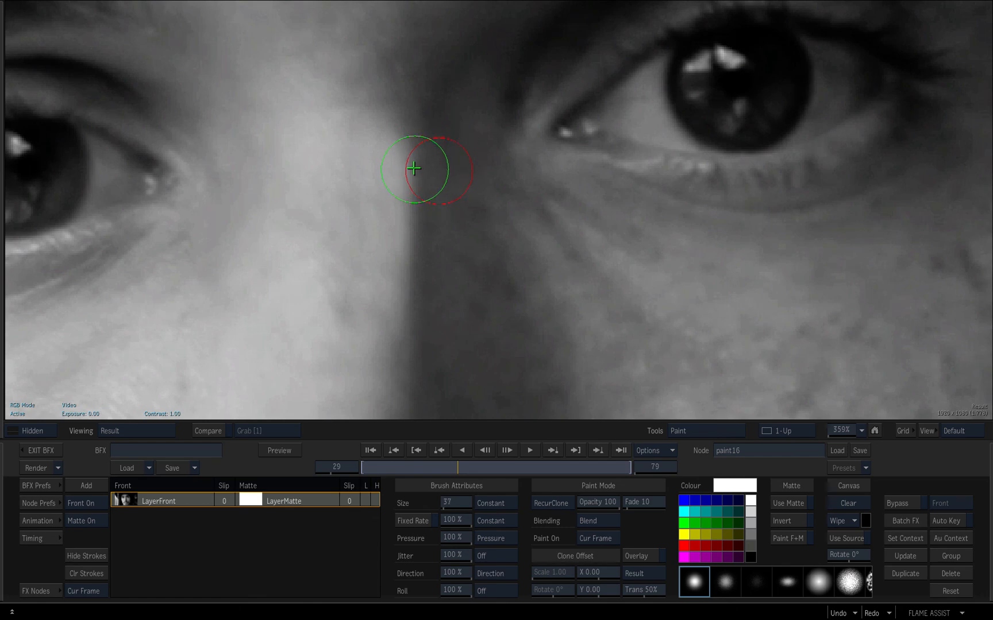
drag(413, 168, 423, 119)
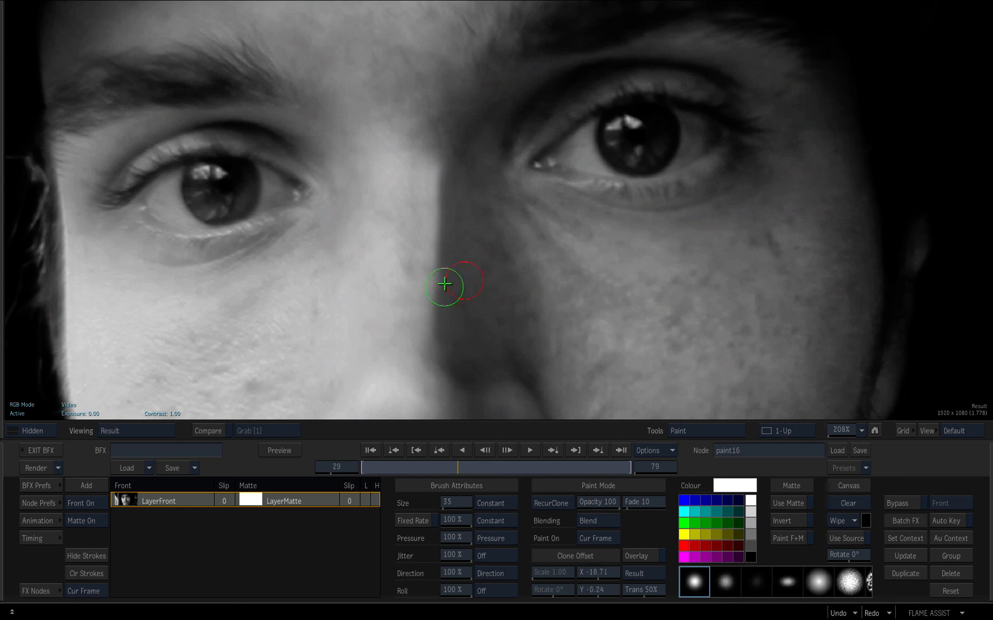
mouse_move(430, 309)
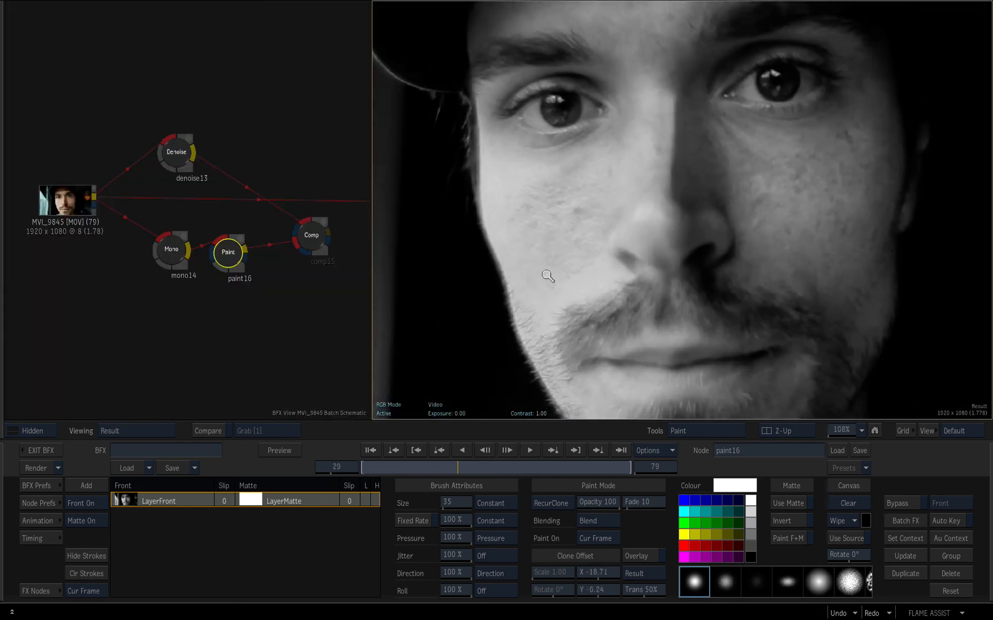
Check the source, paint16 and denoise13 outputs, finishing on the comp15 result
click(311, 247)
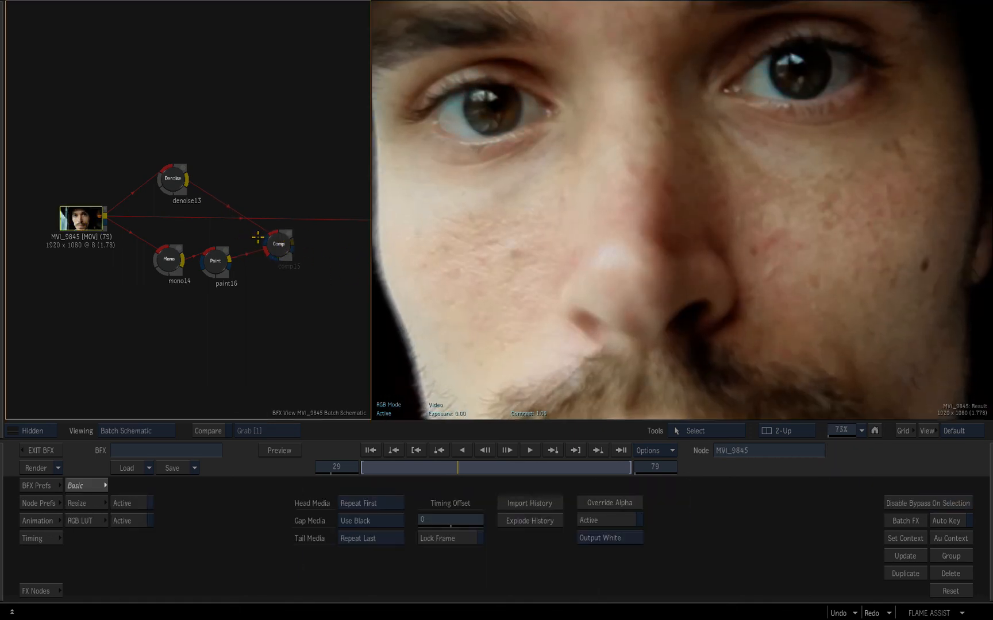
click(278, 245)
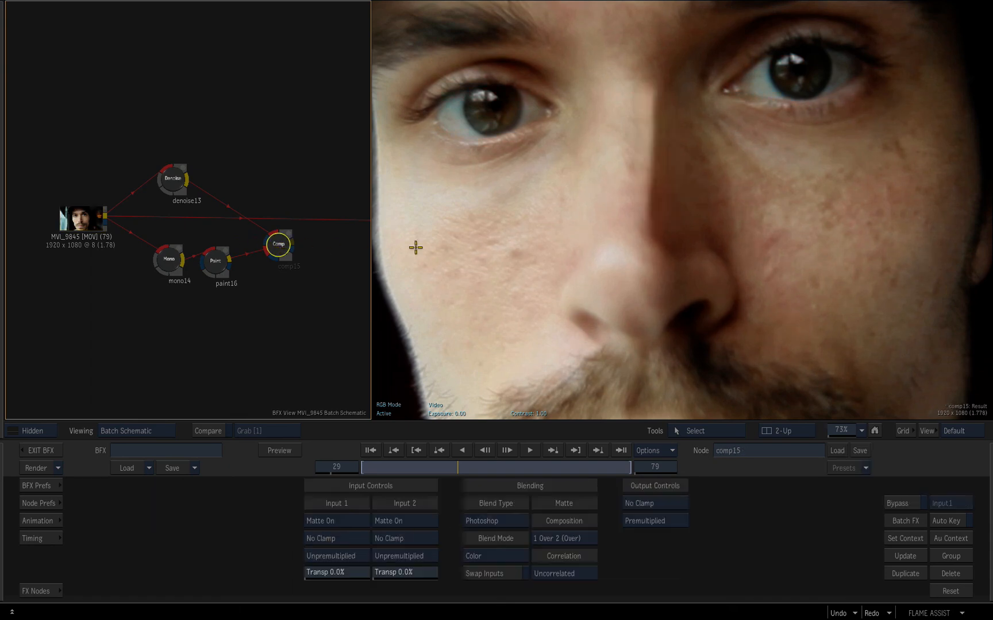
click(215, 261)
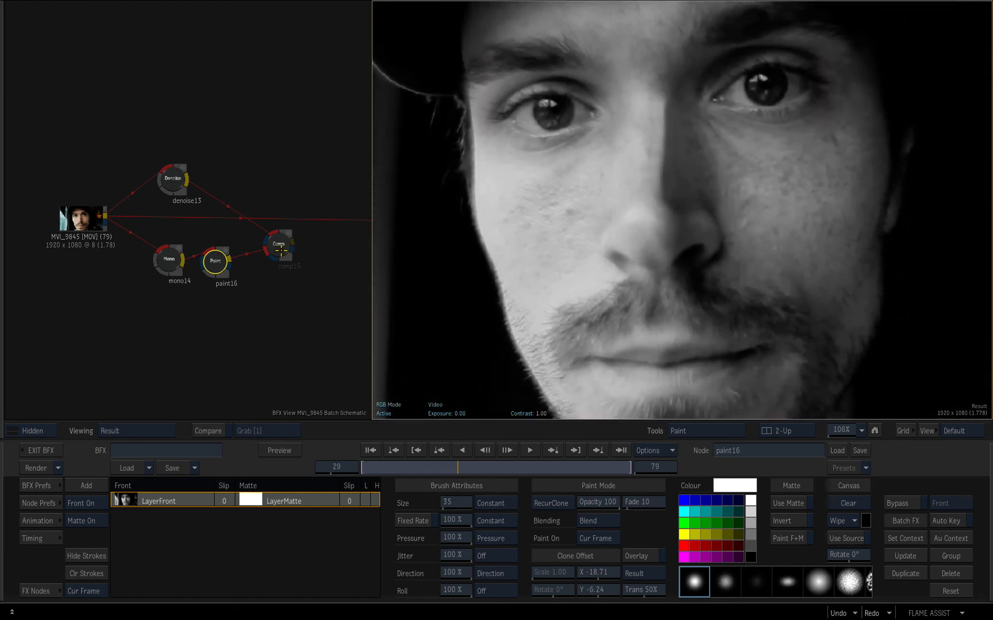
click(178, 182)
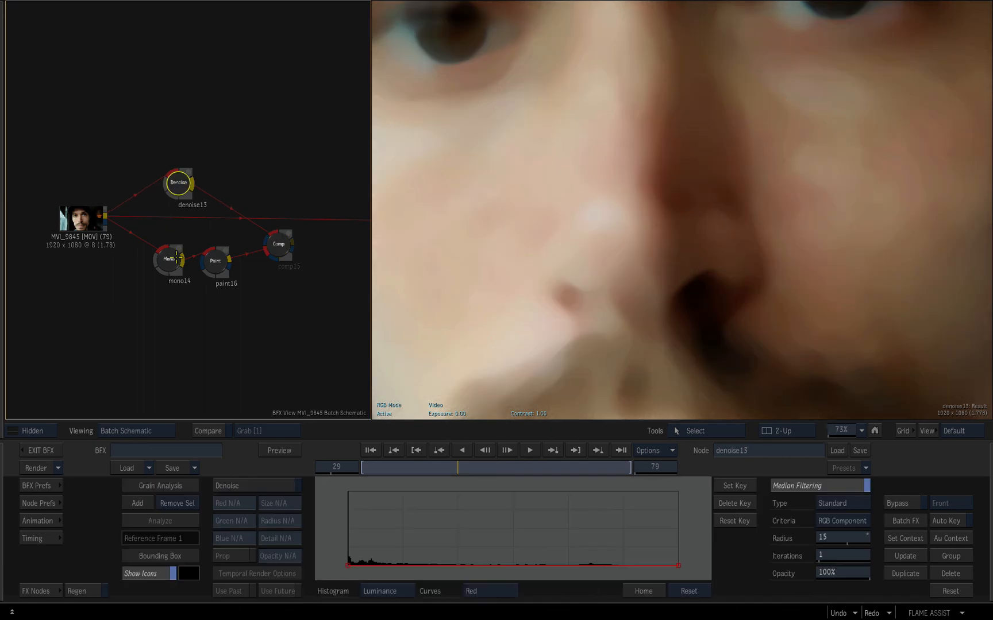
click(278, 244)
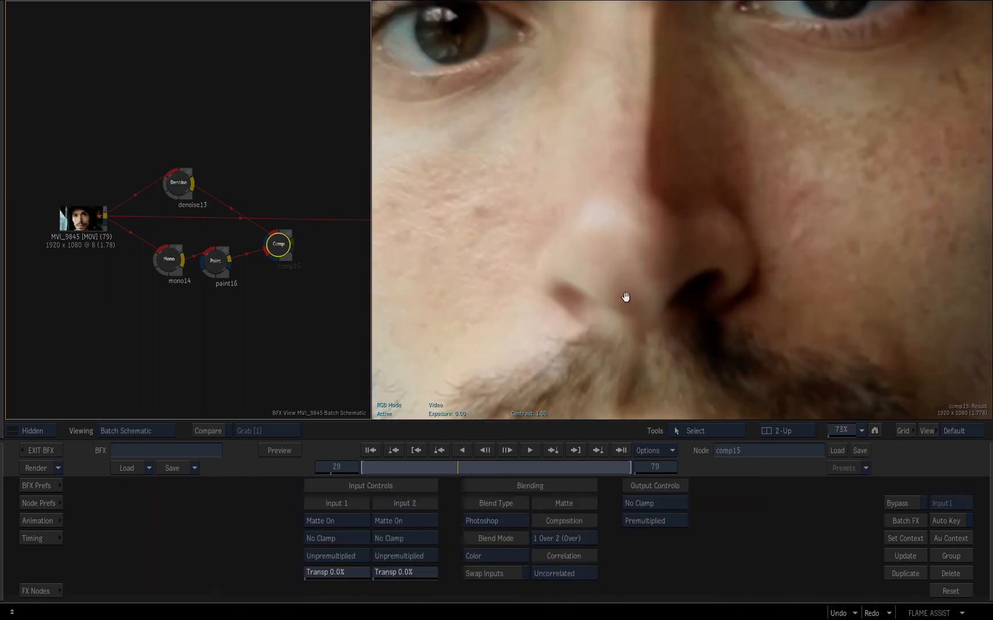